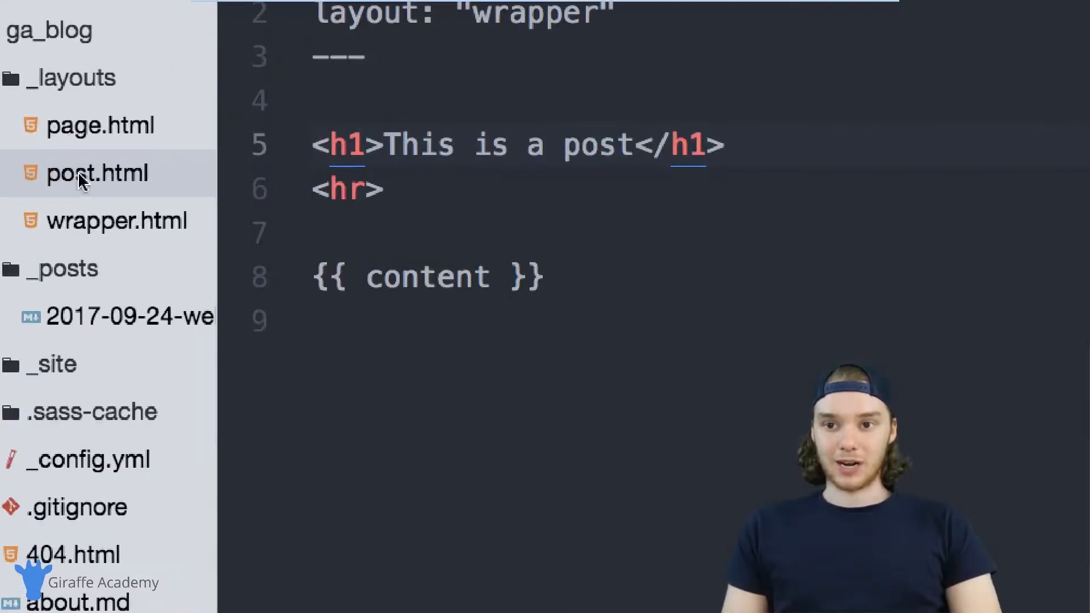
# Review the post and wrapper layout files, ending on post.html's content tag
pyautogui.click(635, 145)
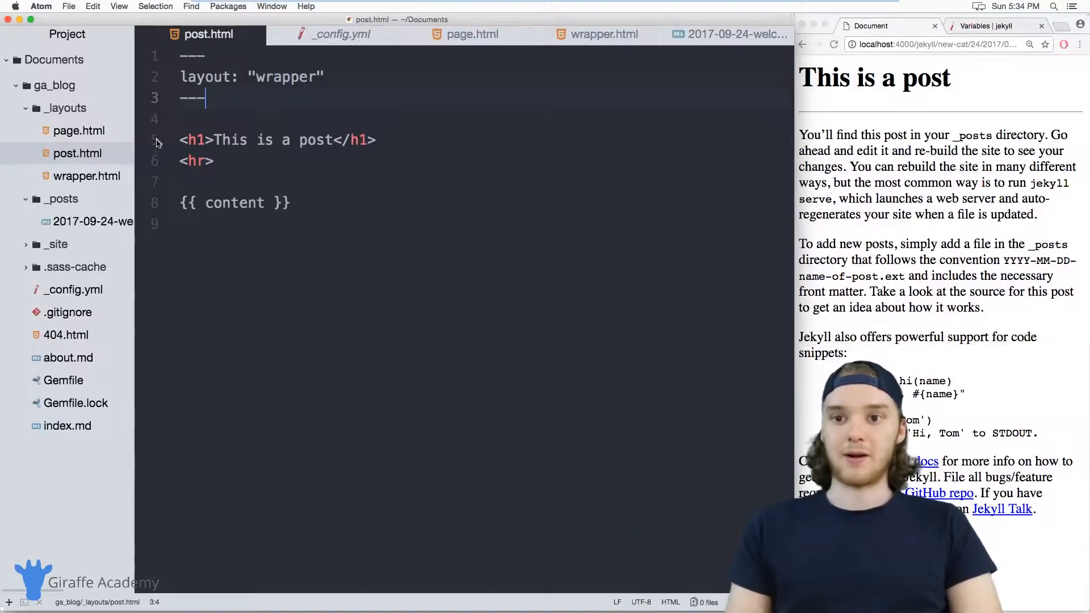
pyautogui.click(604, 34)
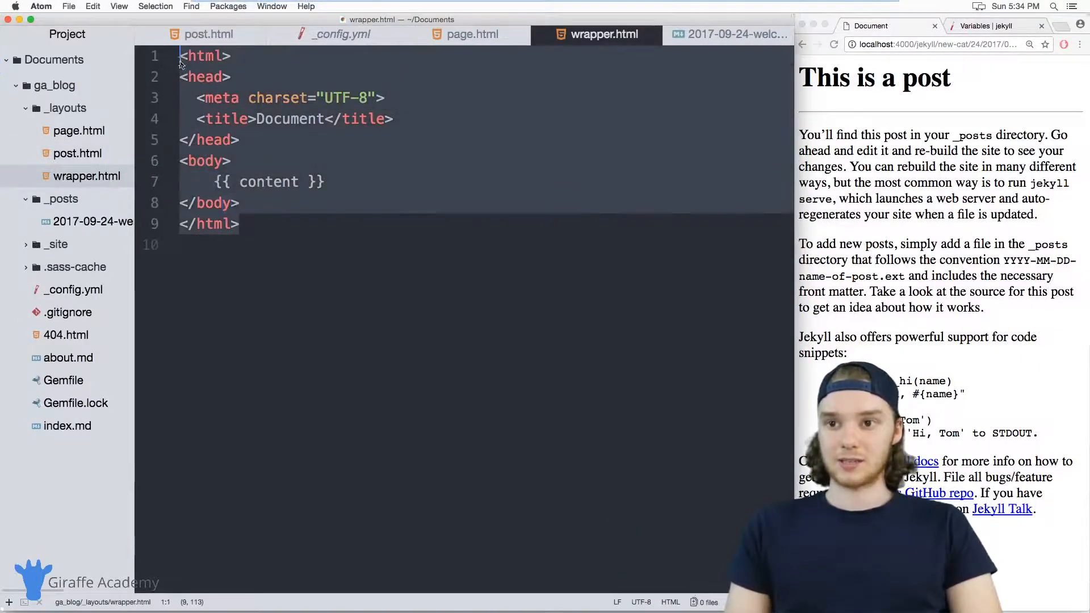
pyautogui.click(206, 34)
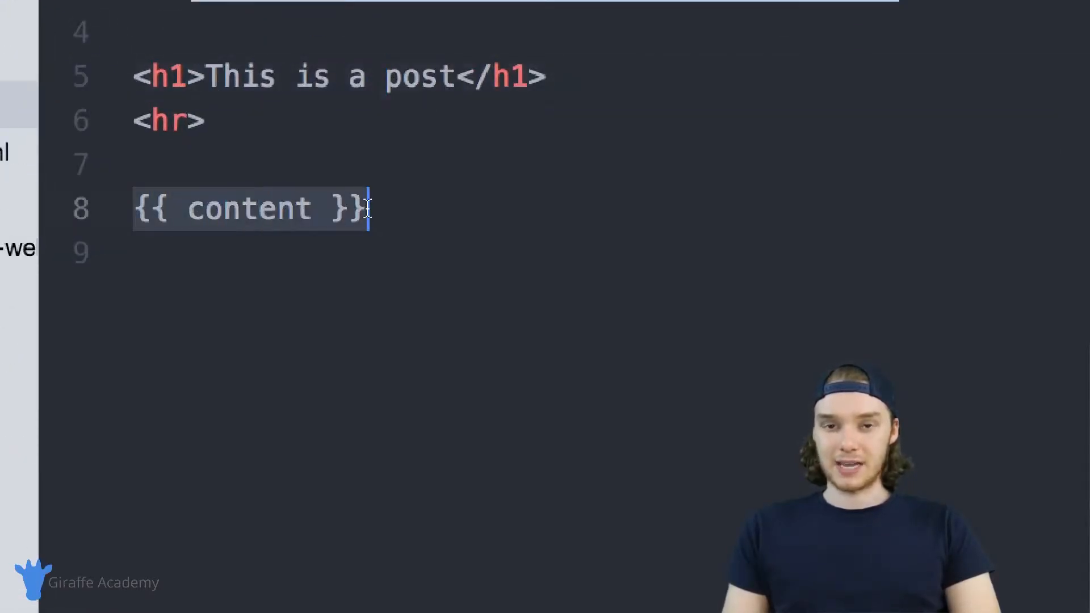
pyautogui.doubleClick(248, 209)
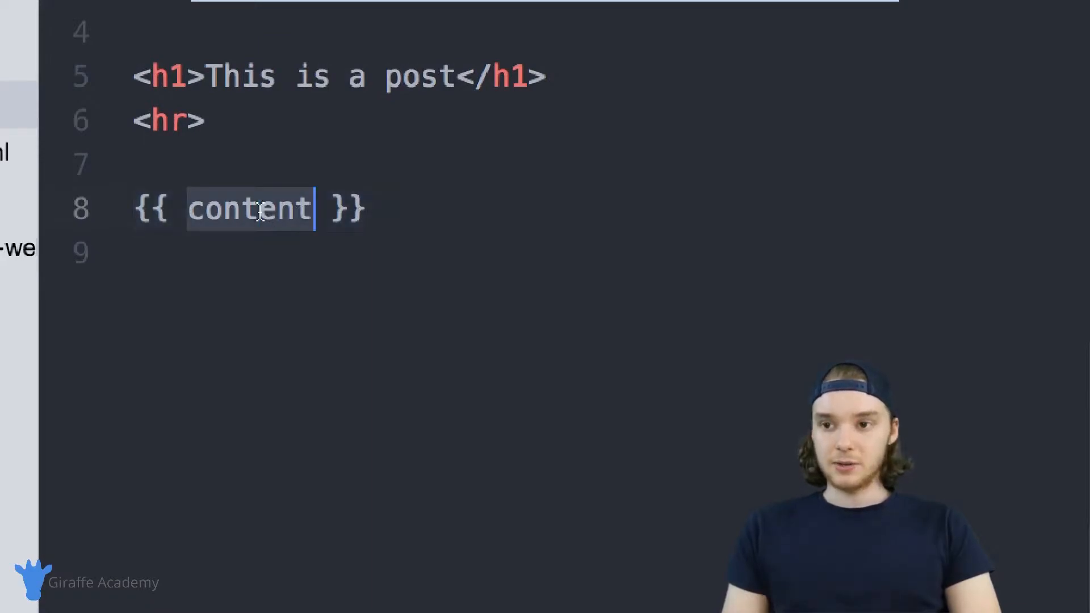
pyautogui.click(260, 209)
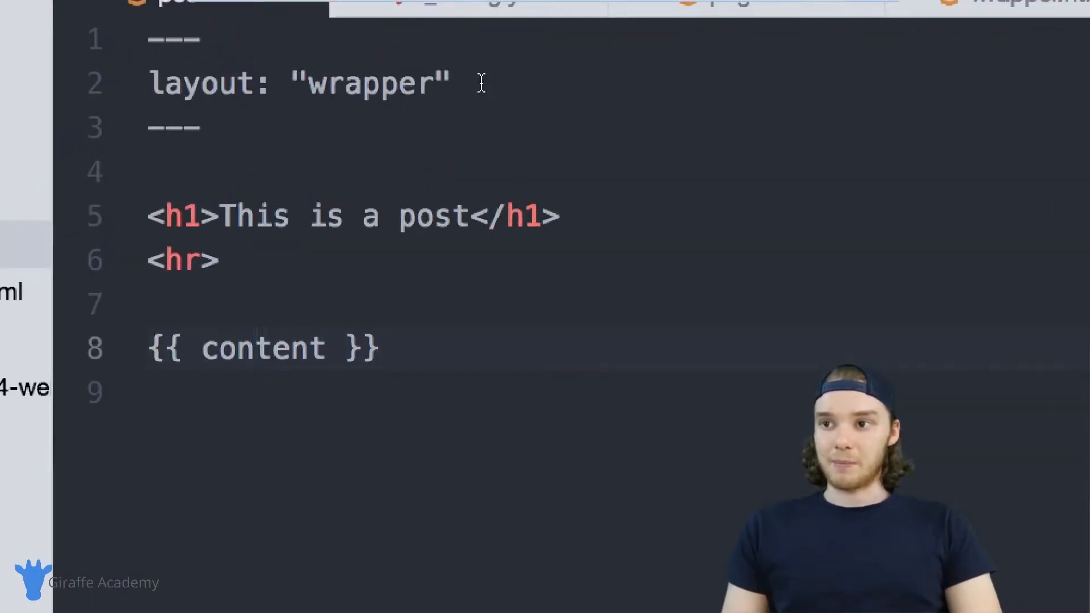
# Add author: "Mike" to the post layout's front matter
pyautogui.press('Enter')
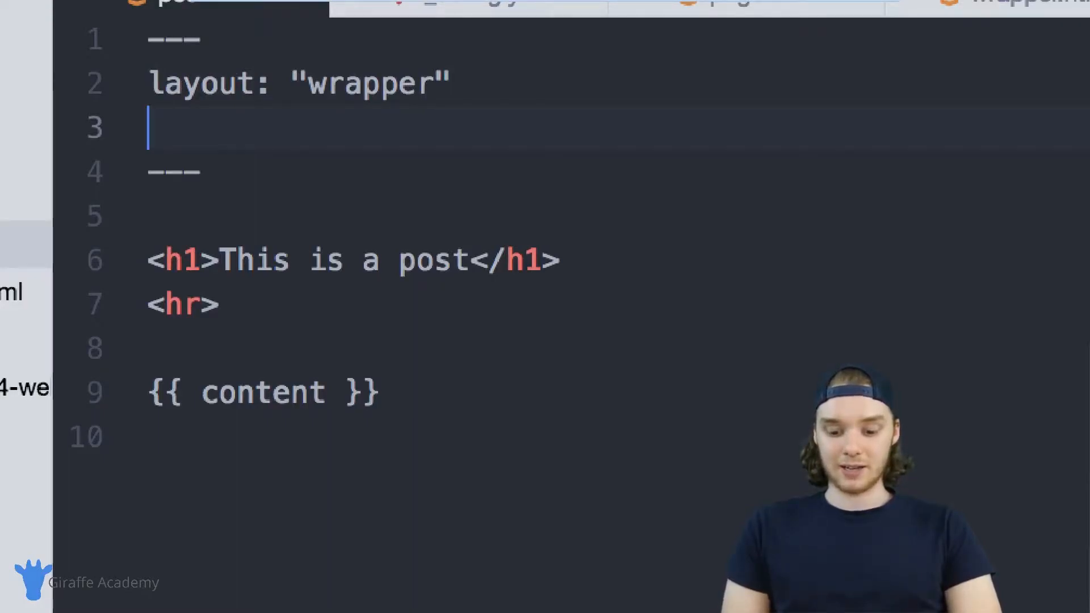
pyautogui.write('author:')
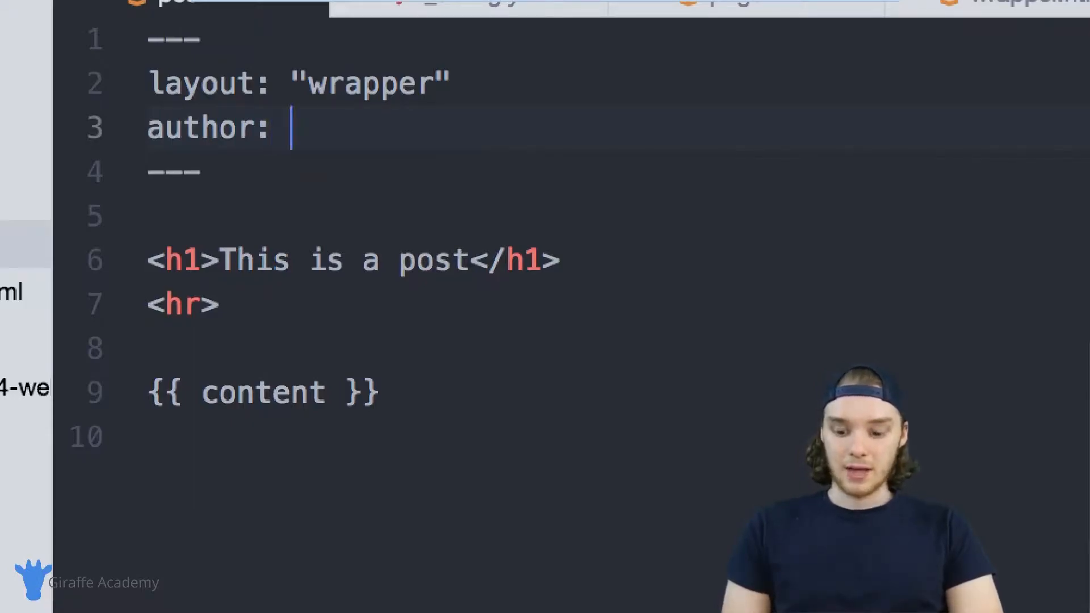
pyautogui.write('"Mike"')
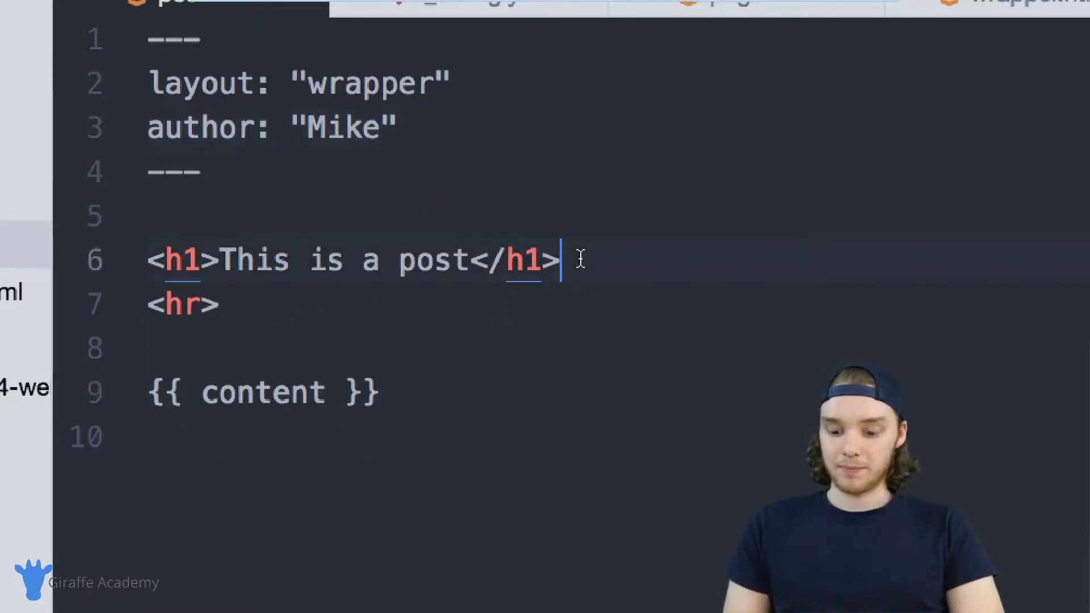
# Add <h3>{{ layout.author }}</h3> below the h1 heading
pyautogui.write('h')
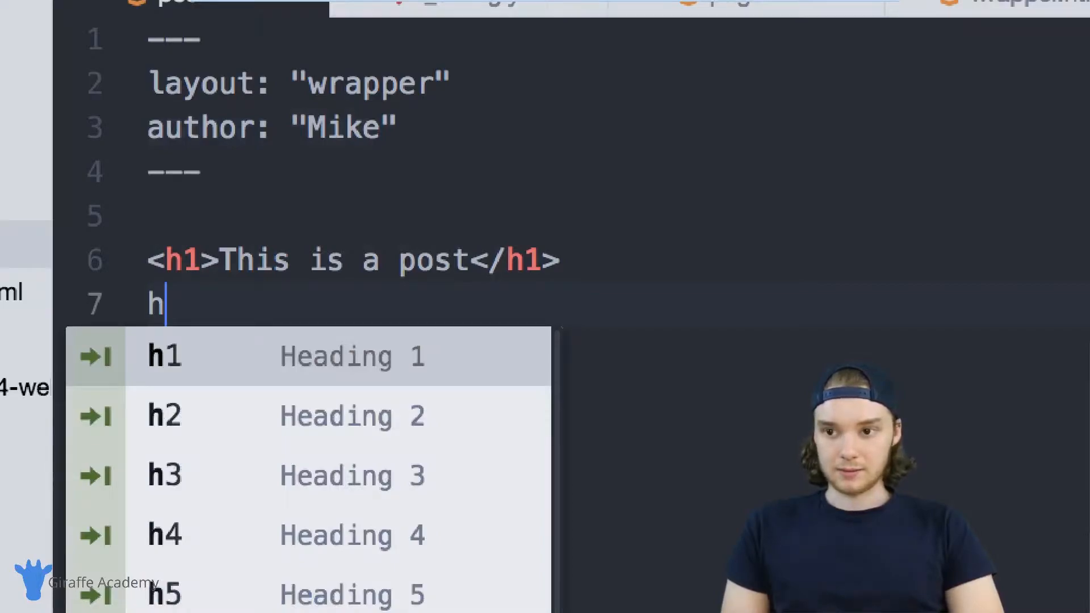
pyautogui.click(163, 474)
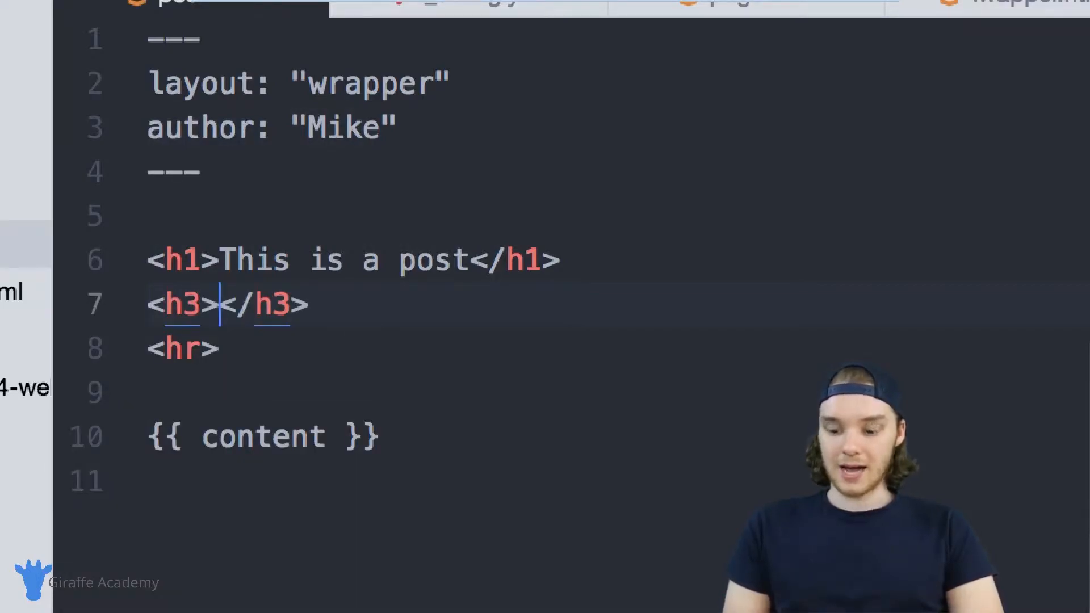
pyautogui.write('{{ }}')
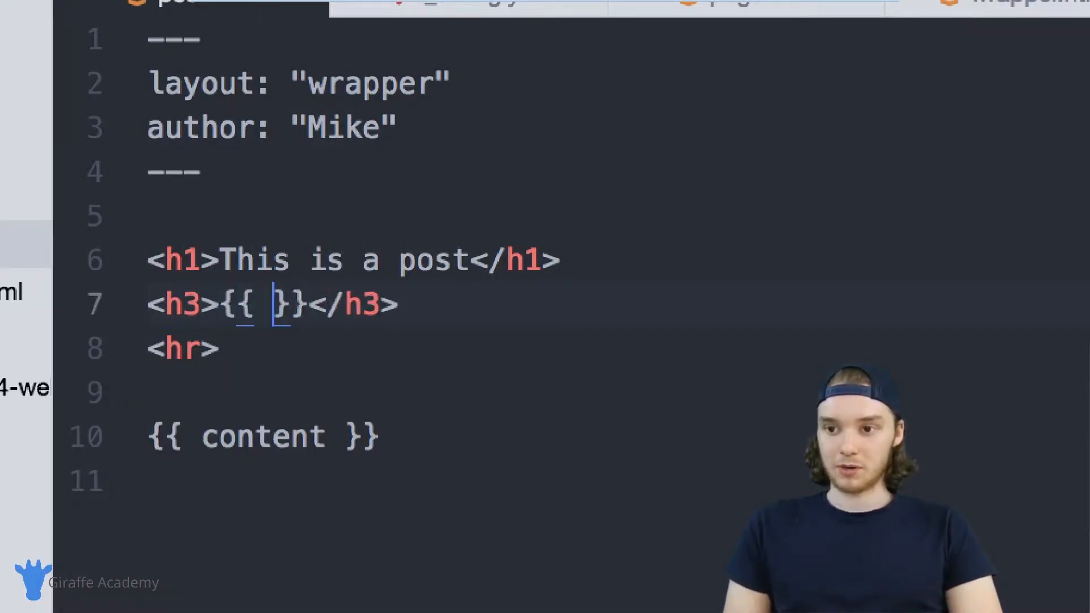
pyautogui.write('layout.')
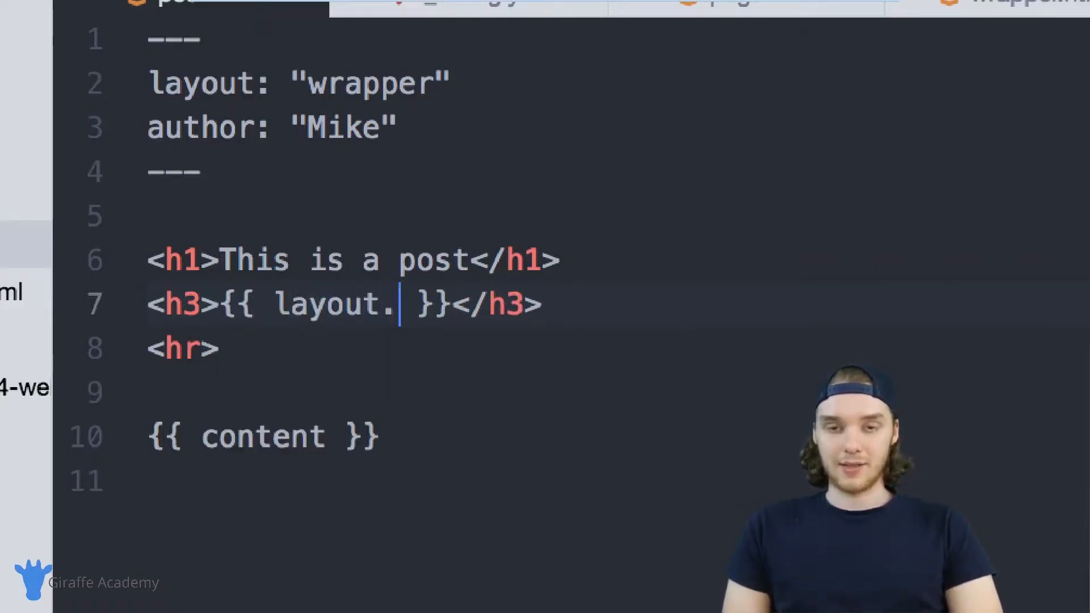
pyautogui.write('author')
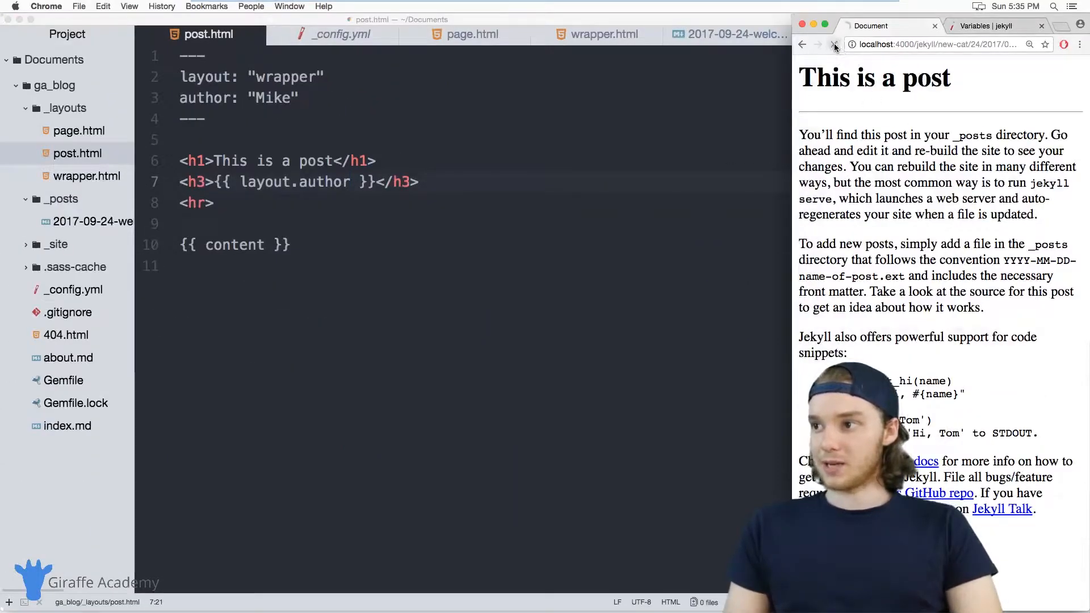
# Reload the localhost post preview in Chrome
pyautogui.click(832, 44)
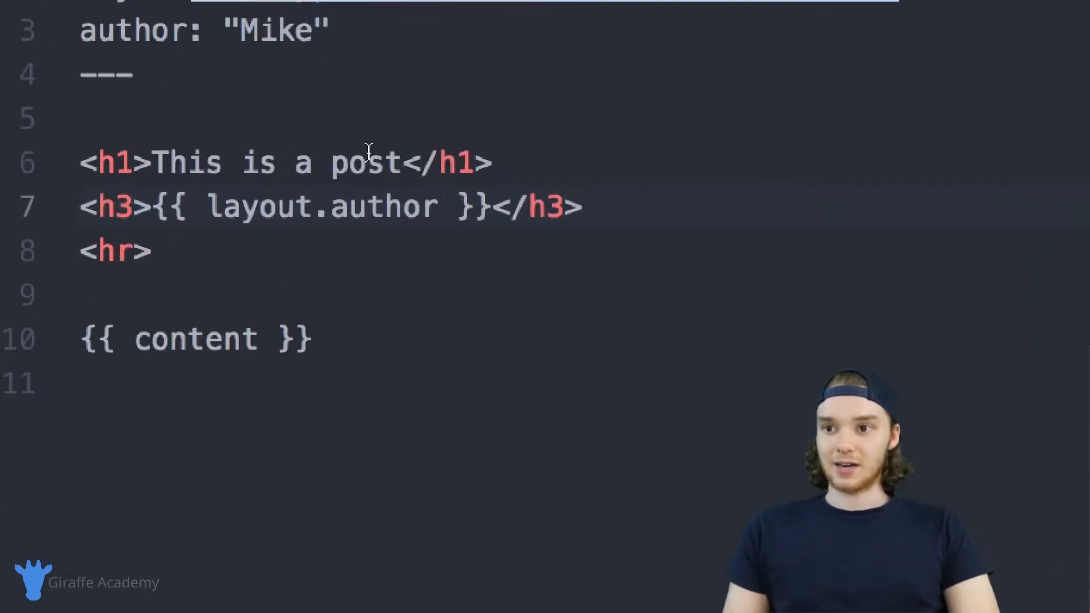
# Replace the h1 text with {{ page.title }} and open the Welcome To Jekyll post file
pyautogui.moveTo(150, 162); pyautogui.dragTo(399, 162)
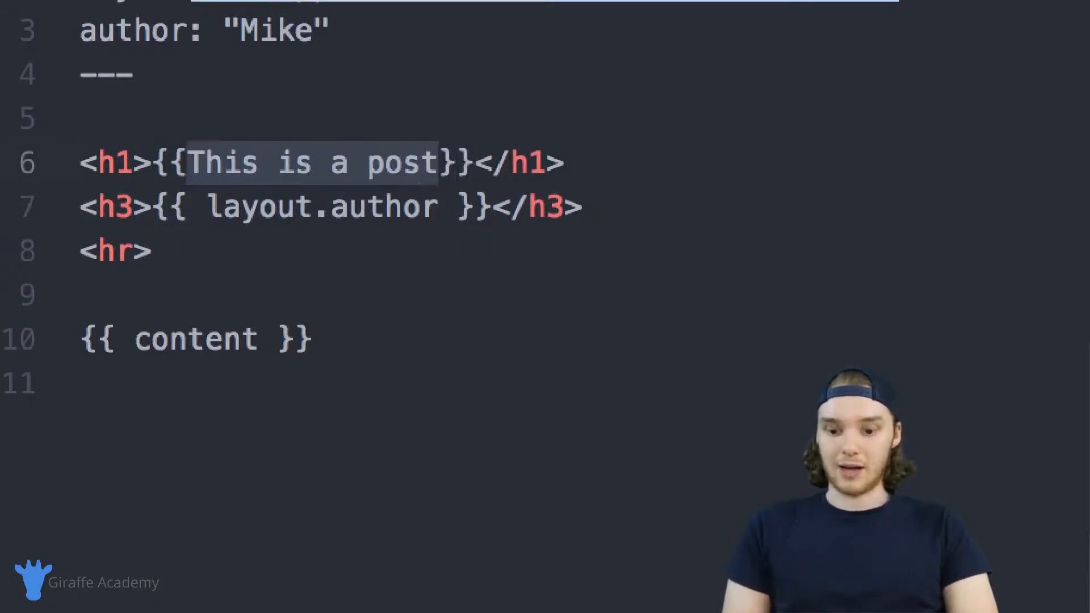
pyautogui.write('page.')
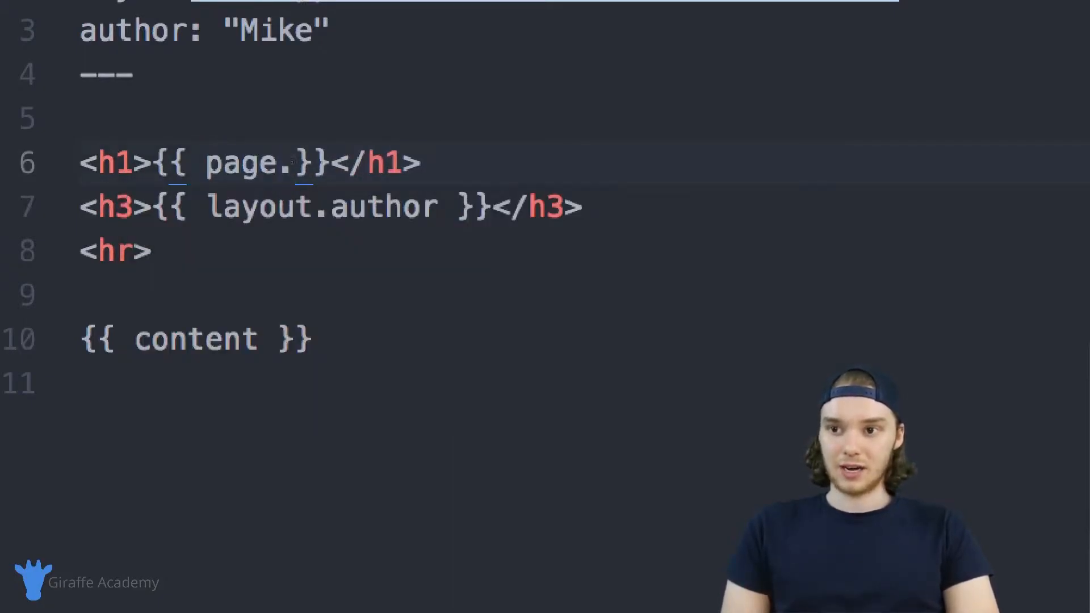
pyautogui.write('title')
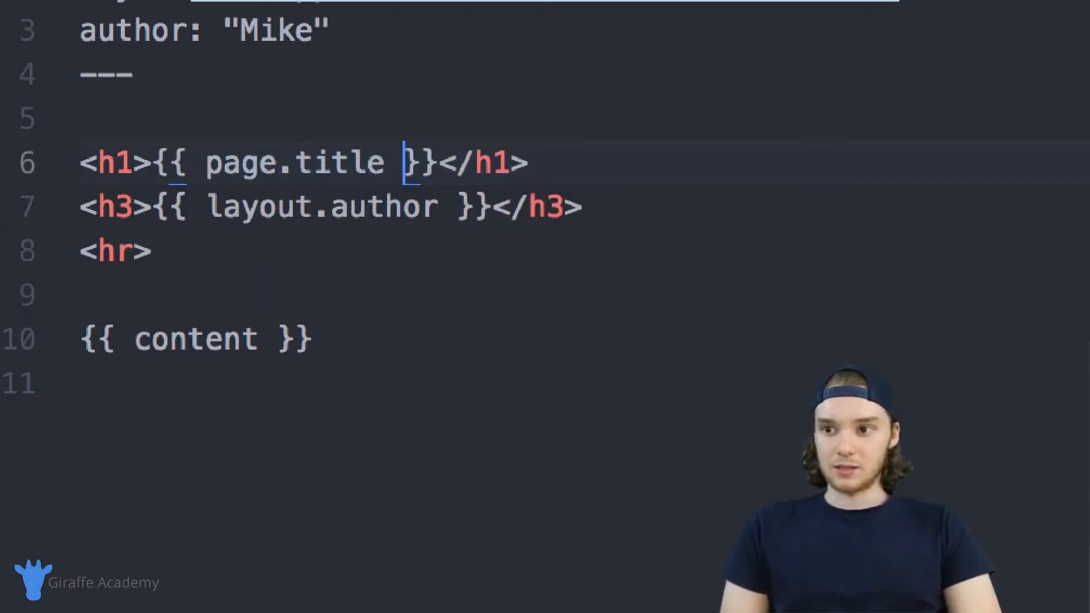
pyautogui.doubleClick(240, 165)
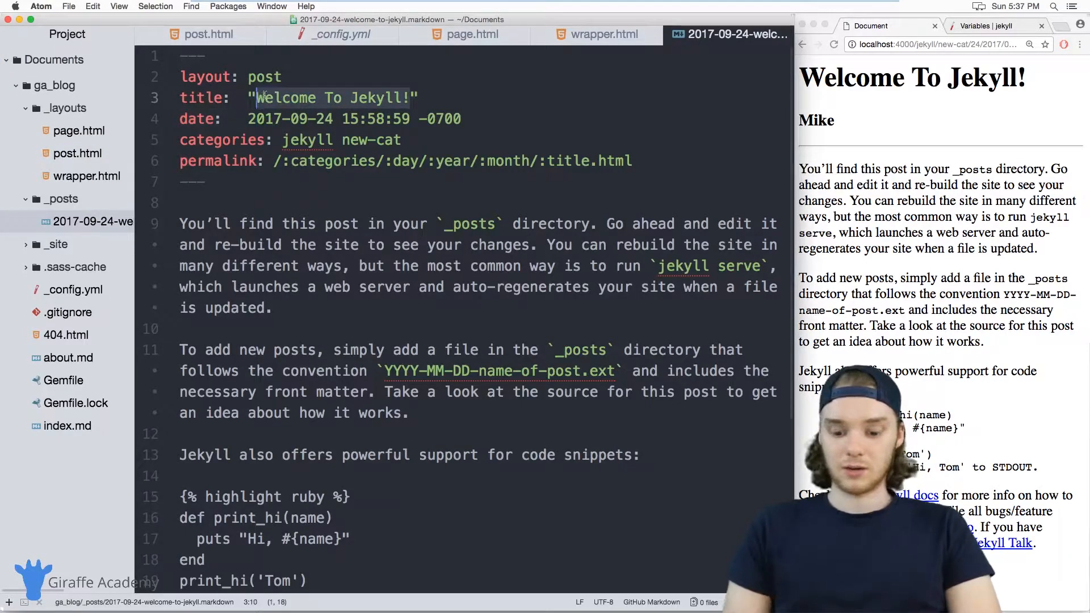
# Test the post title as "New Title", restore "Welcome To Jekyll!", and start a new front-matter line after permalink
pyautogui.write('New Title')
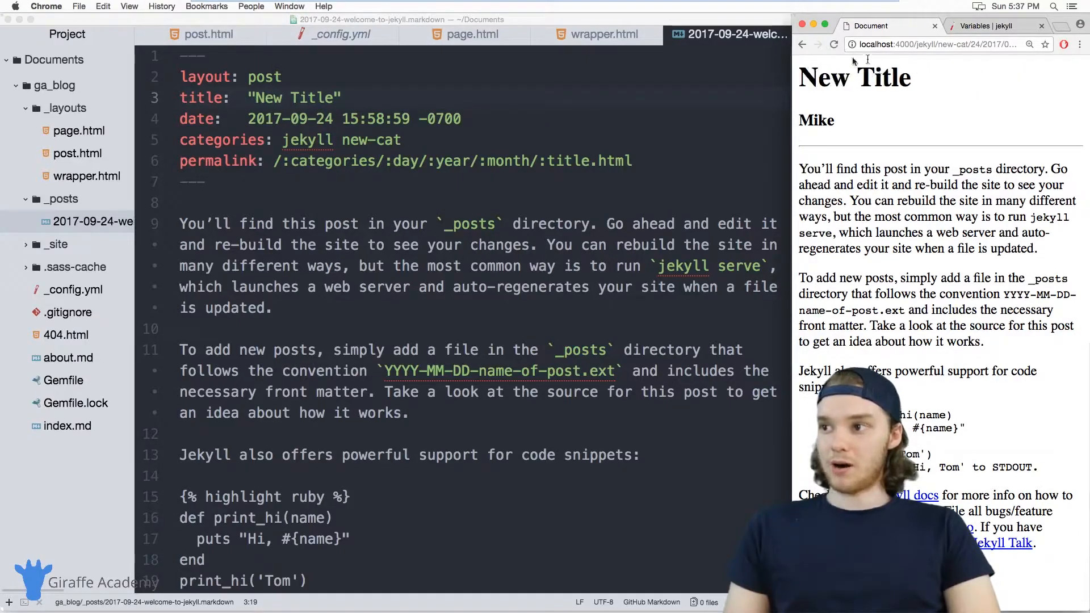
pyautogui.click(268, 88)
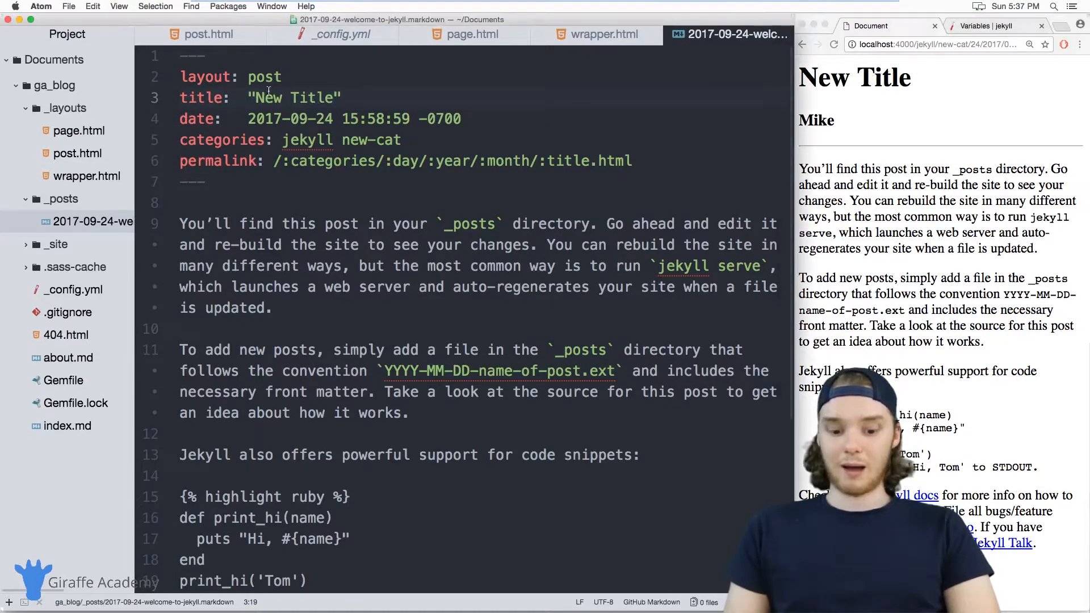
pyautogui.write('Welcome To Jekyll!')
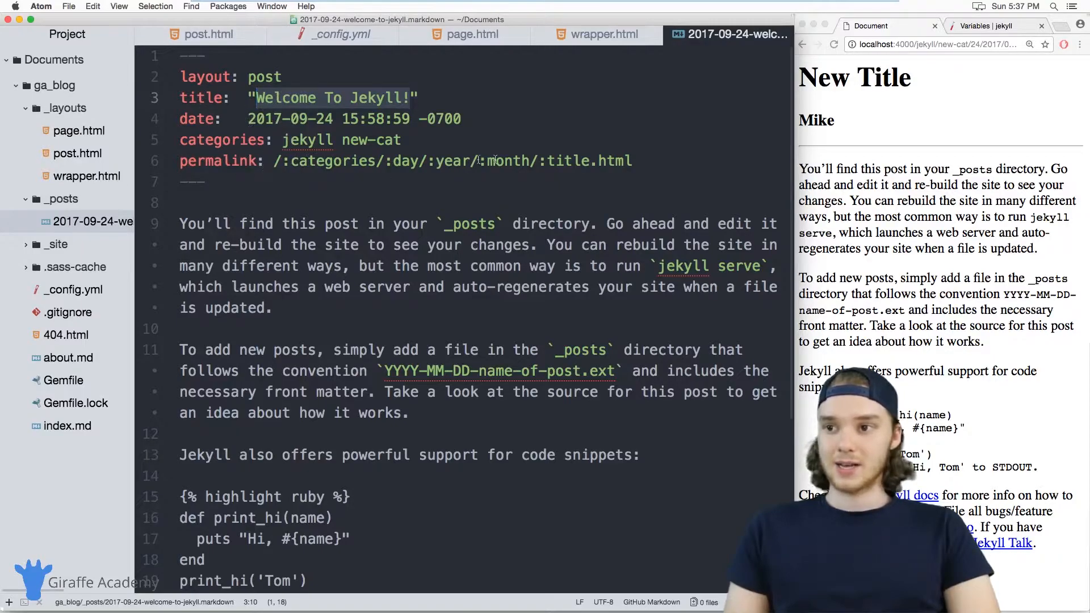
pyautogui.click(646, 161)
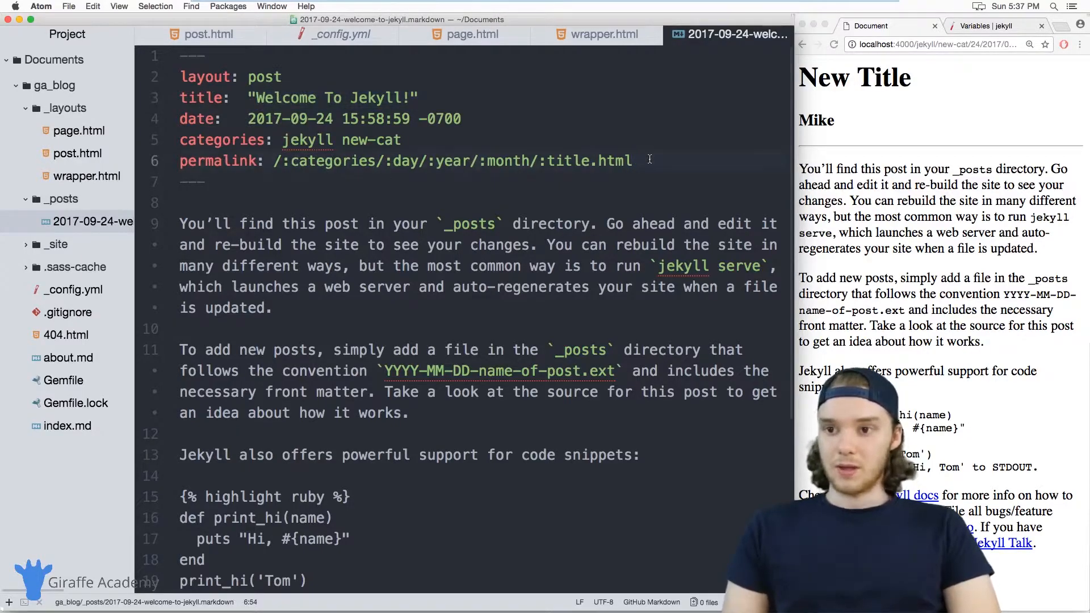
pyautogui.press('Enter')
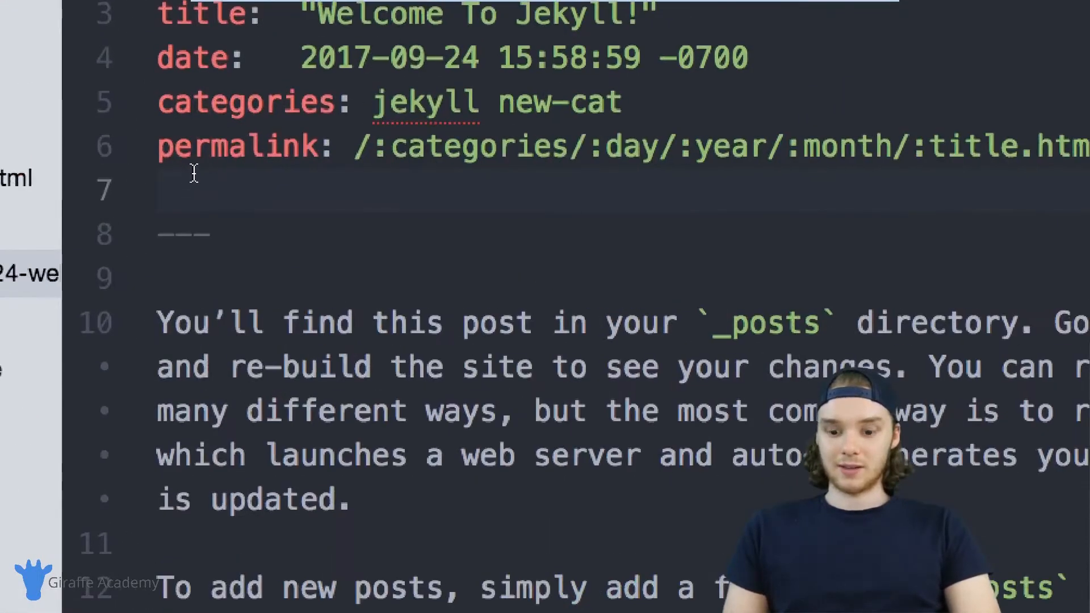
# Set author: "Steve" in the post's front matter and reload the preview to show it
pyautogui.write('author:')
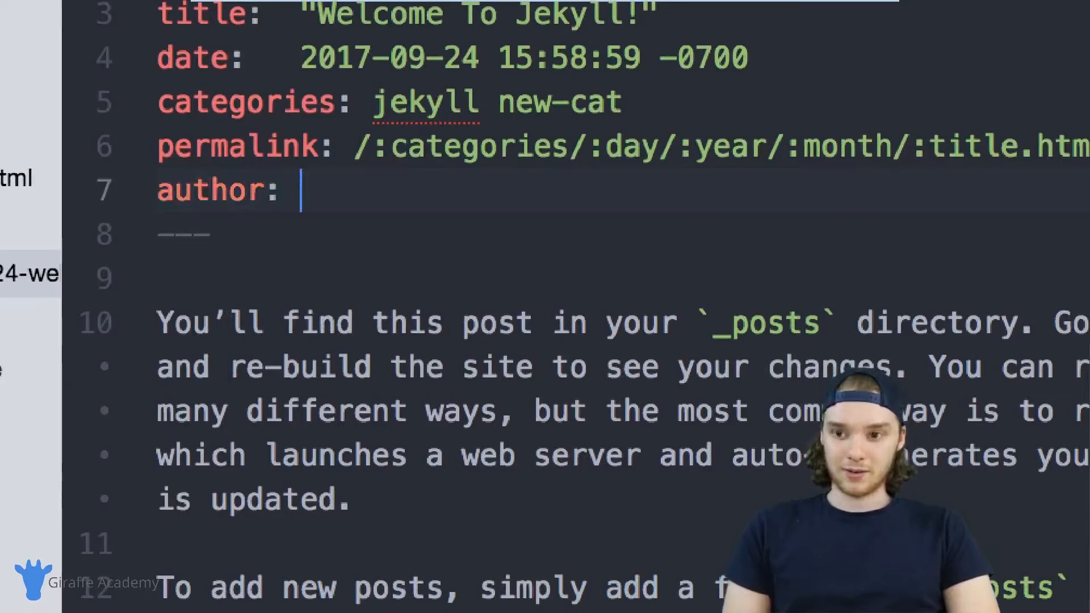
pyautogui.write('"Steve"')
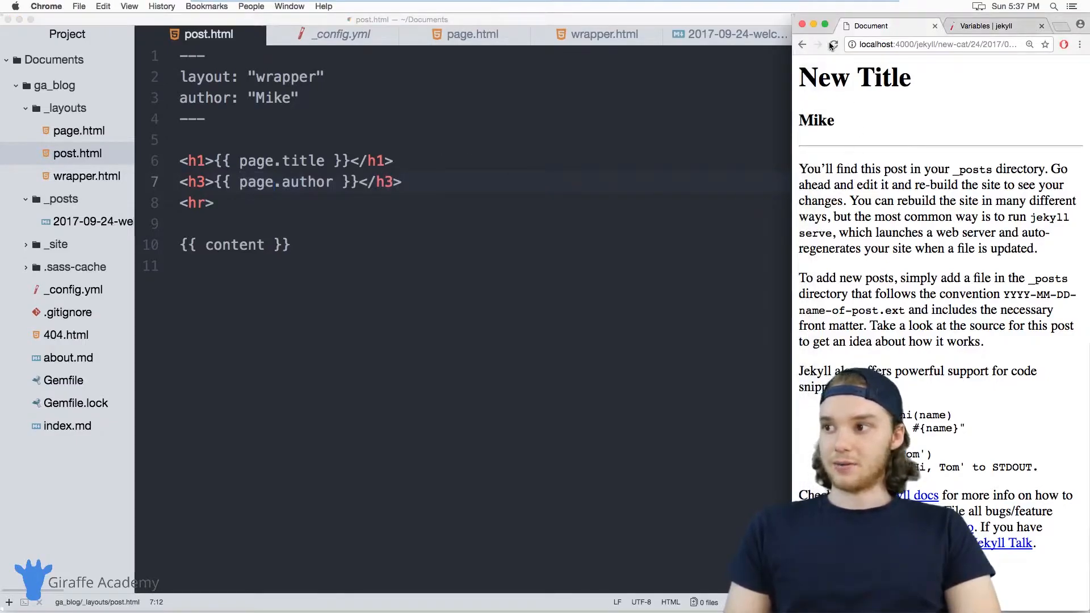
pyautogui.click(834, 44)
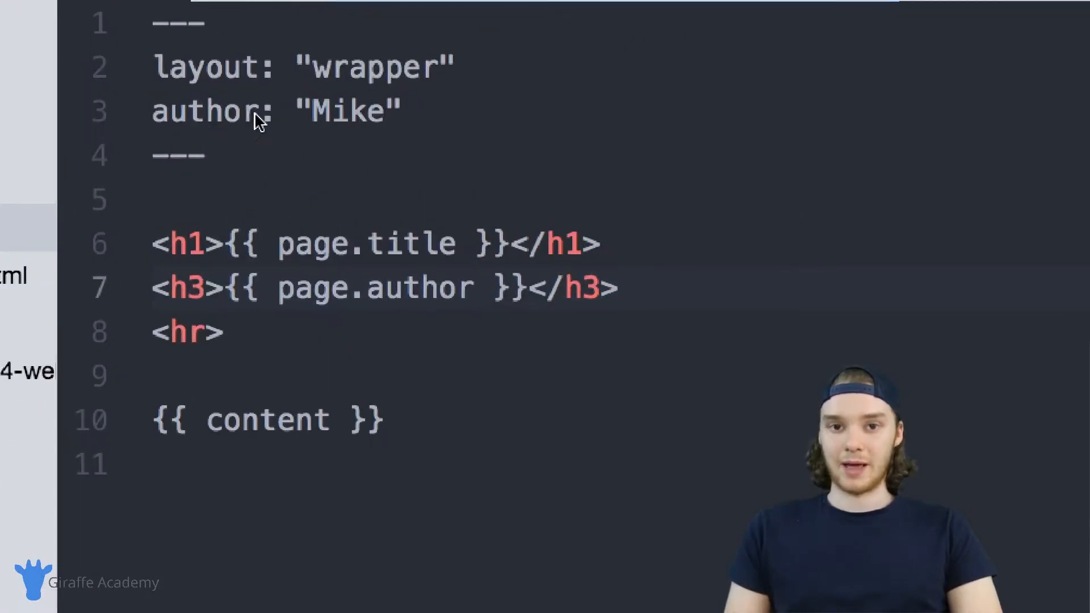
pyautogui.moveTo(296, 290)
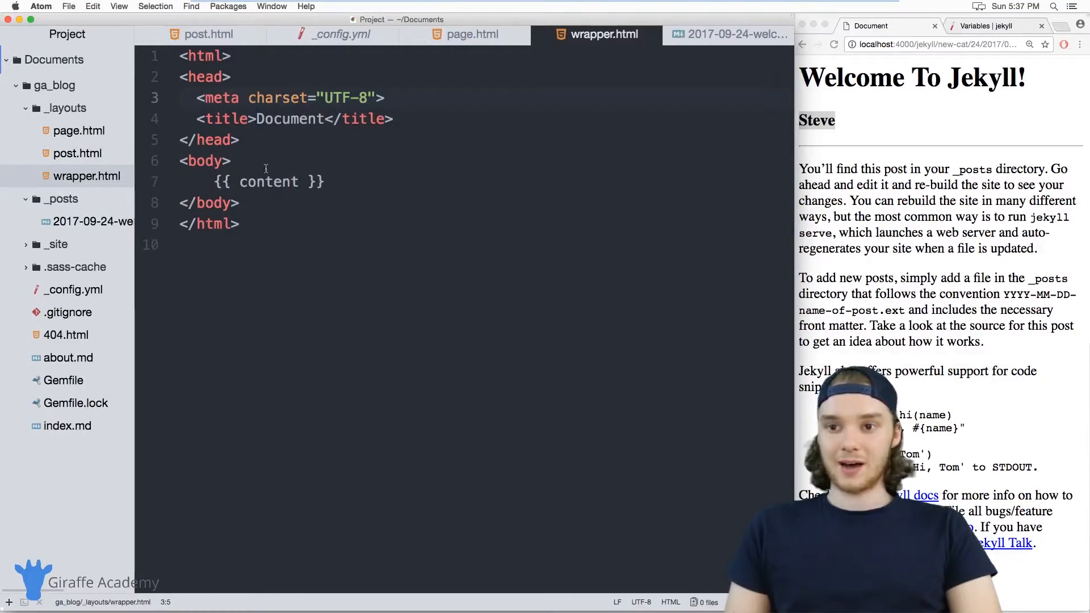
# Replace the wrapper layout's Document title with {{ site.title }}
pyautogui.click(206, 34)
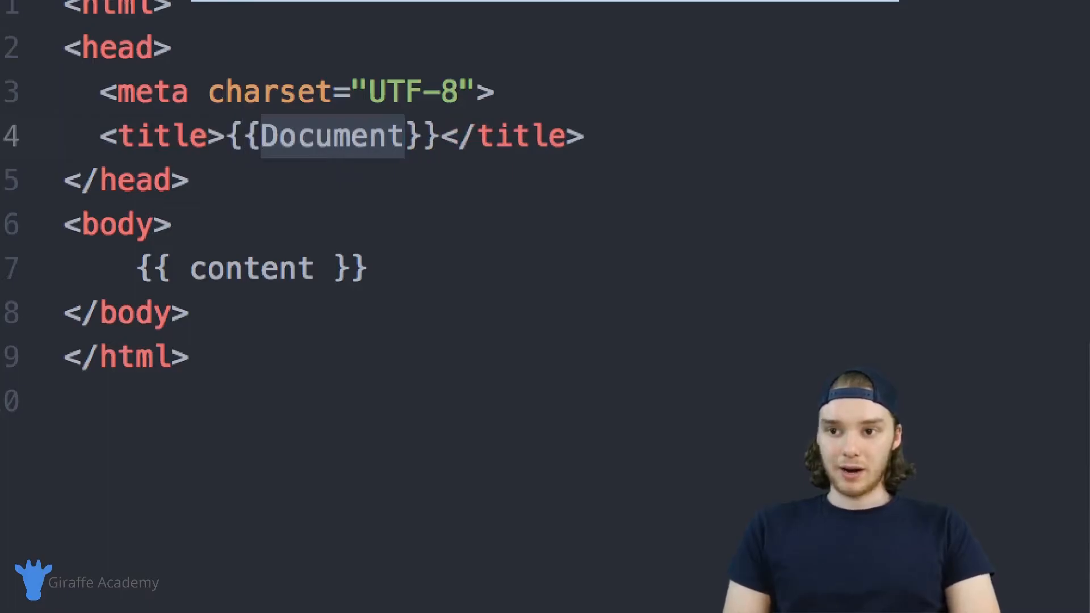
pyautogui.press('Delete')
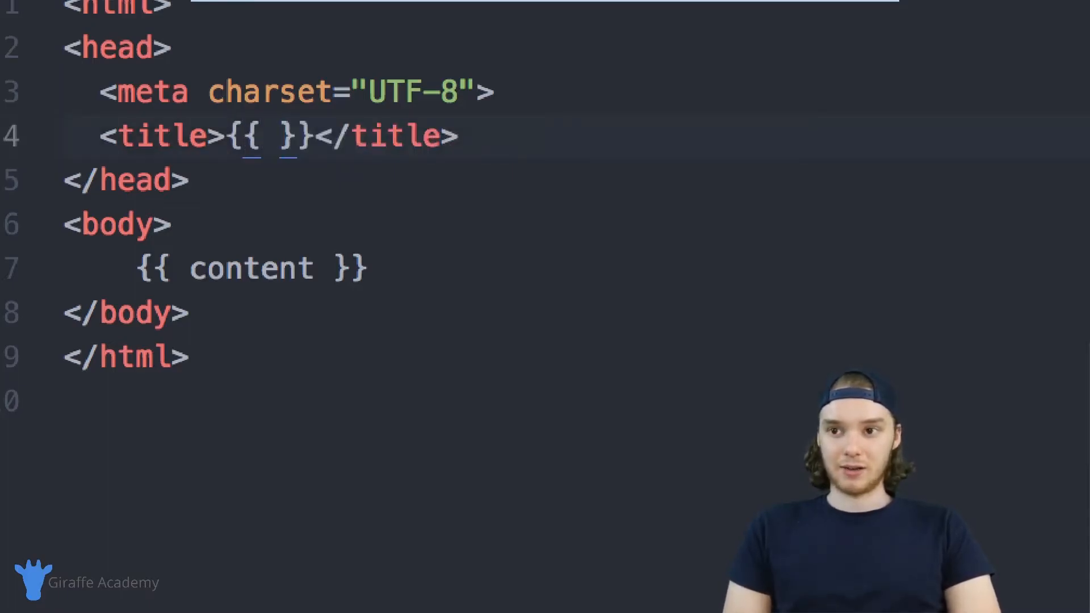
pyautogui.write('site.title')
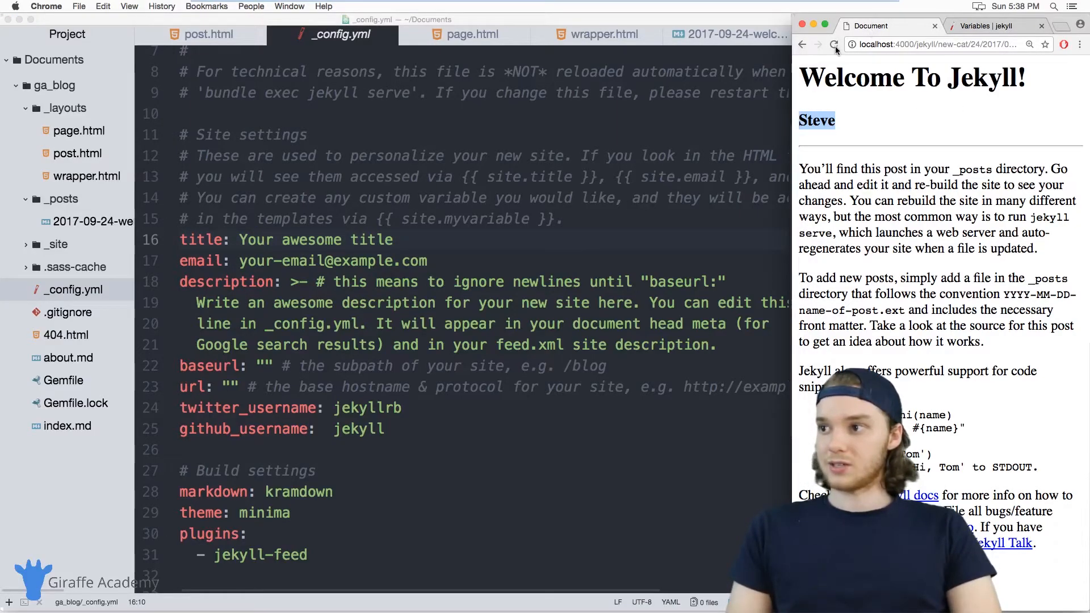
# Reload the preview so the tab title reads Your awesome title, and bring Chrome forward
pyautogui.click(833, 44)
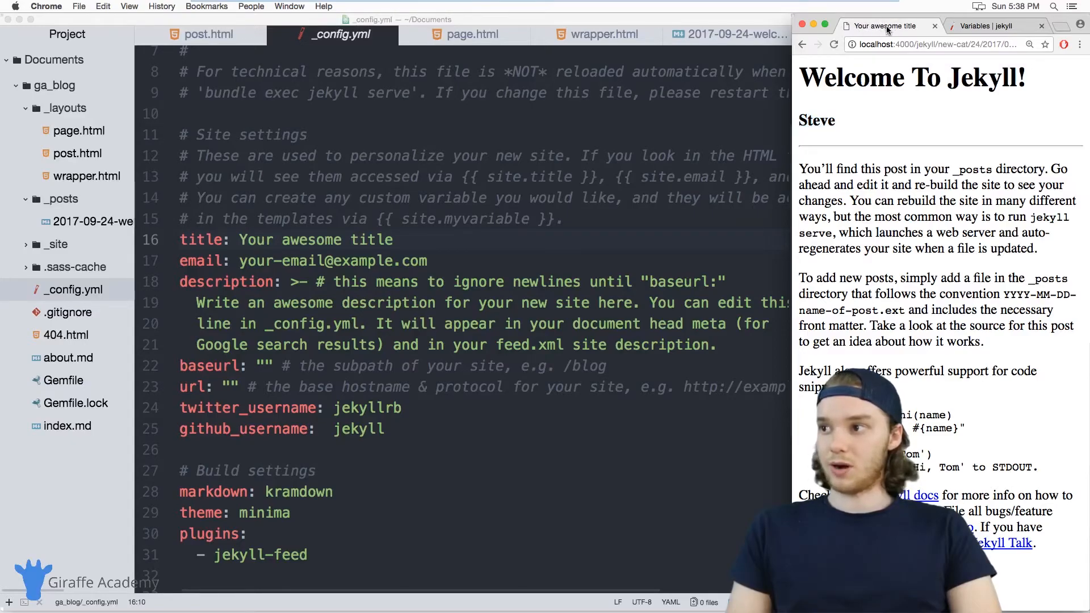
pyautogui.moveTo(874, 28)
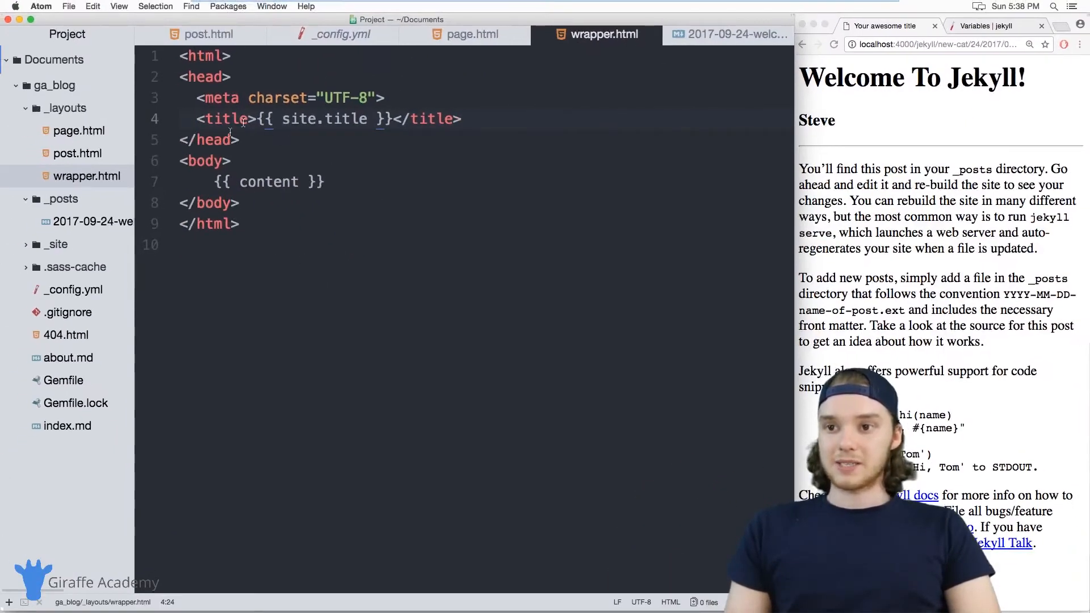
pyautogui.click(208, 35)
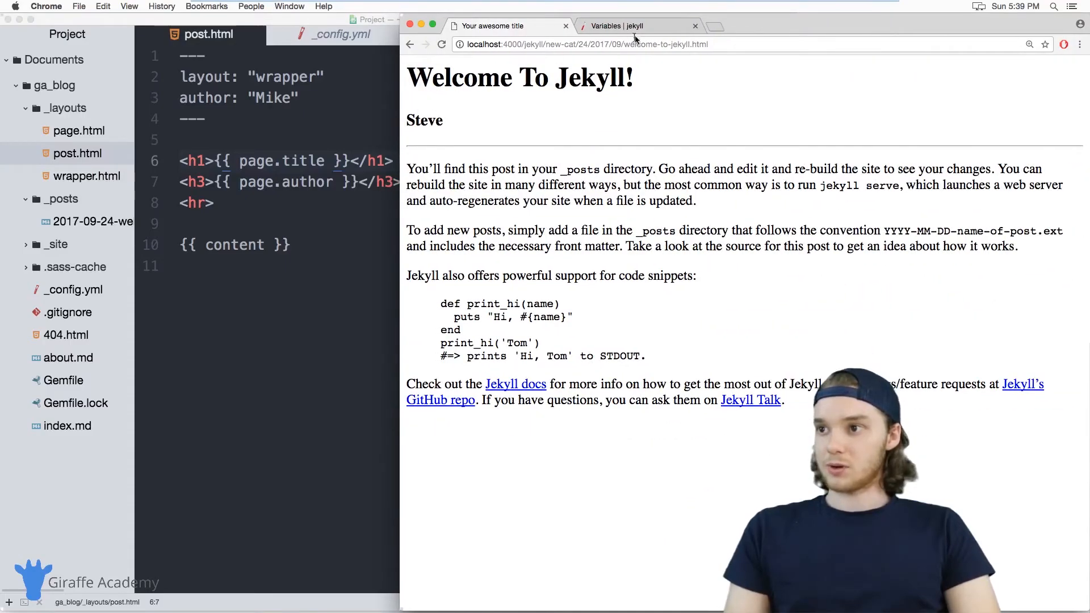
# Read the Jekyll Variables docs through Global, Site, Page down to Paginator variables
pyautogui.click(633, 25)
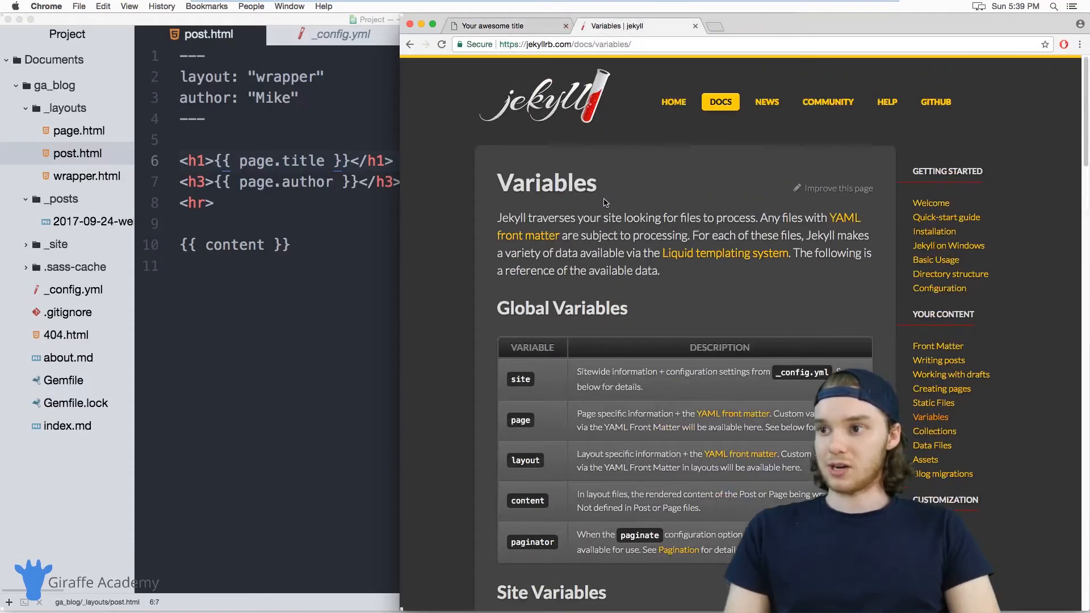
pyautogui.moveTo(604, 173)
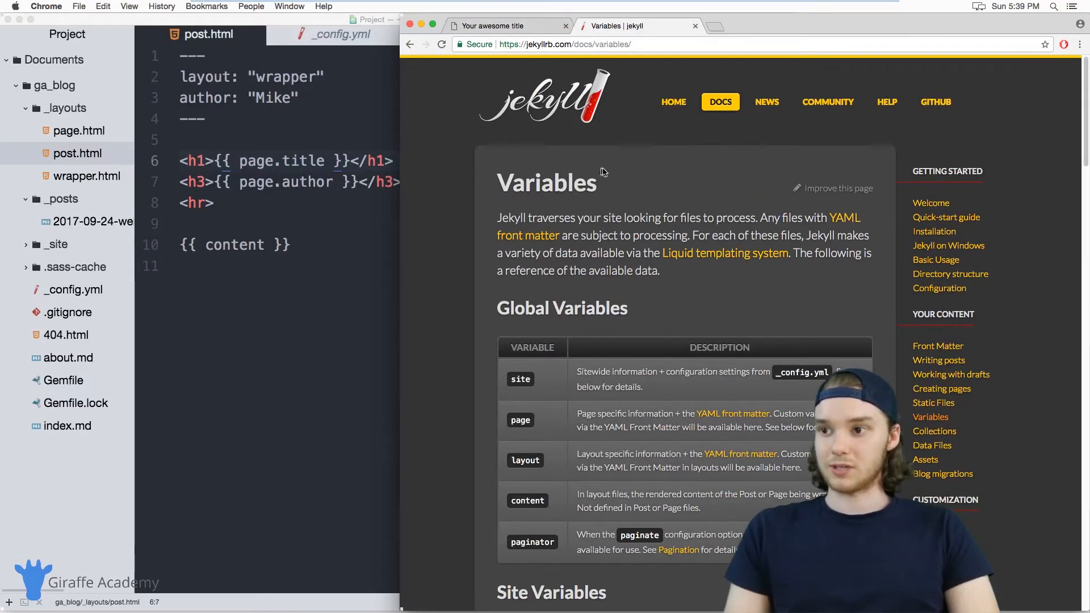
pyautogui.moveTo(538, 59)
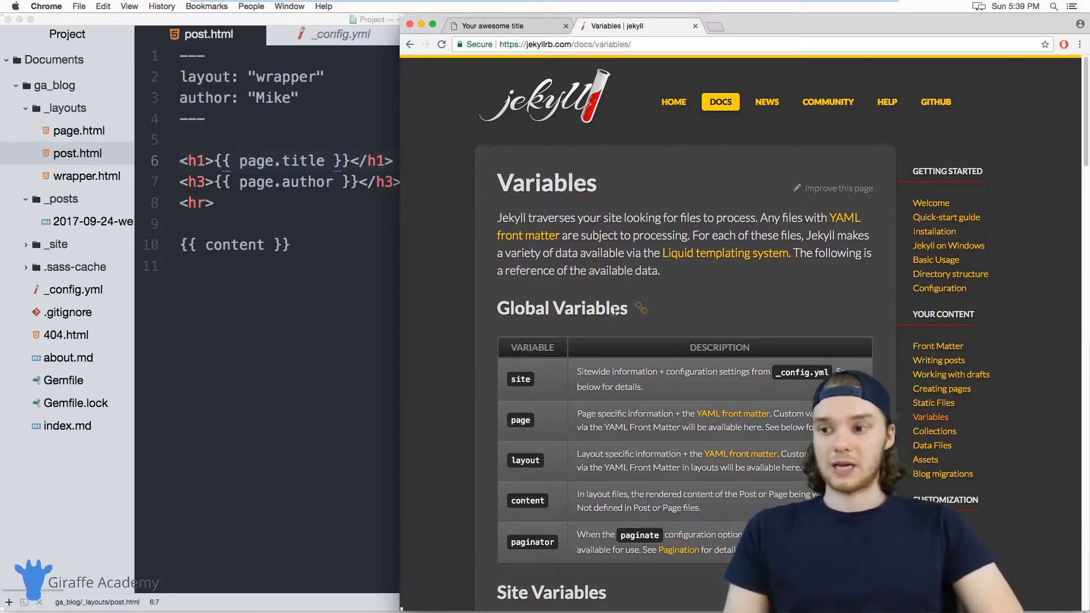
pyautogui.scroll(-3)
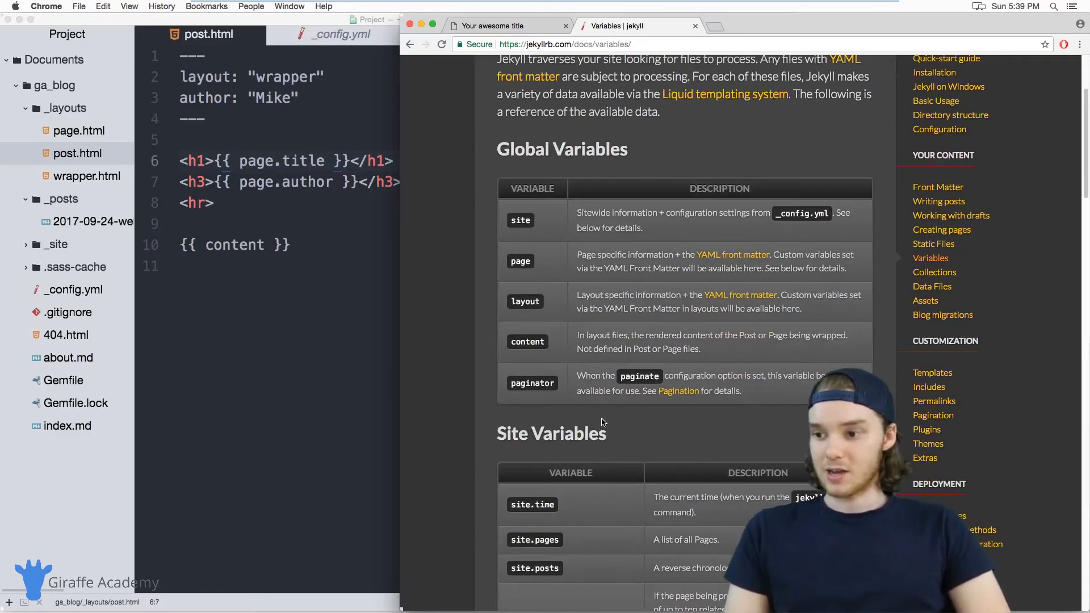
pyautogui.scroll(-3)
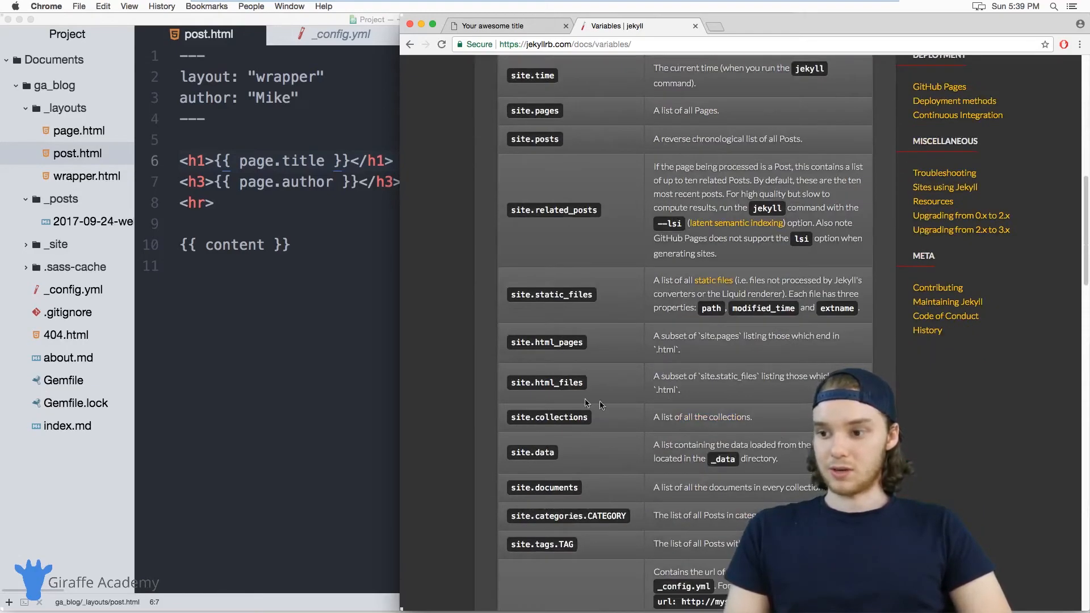
pyautogui.scroll(-3)
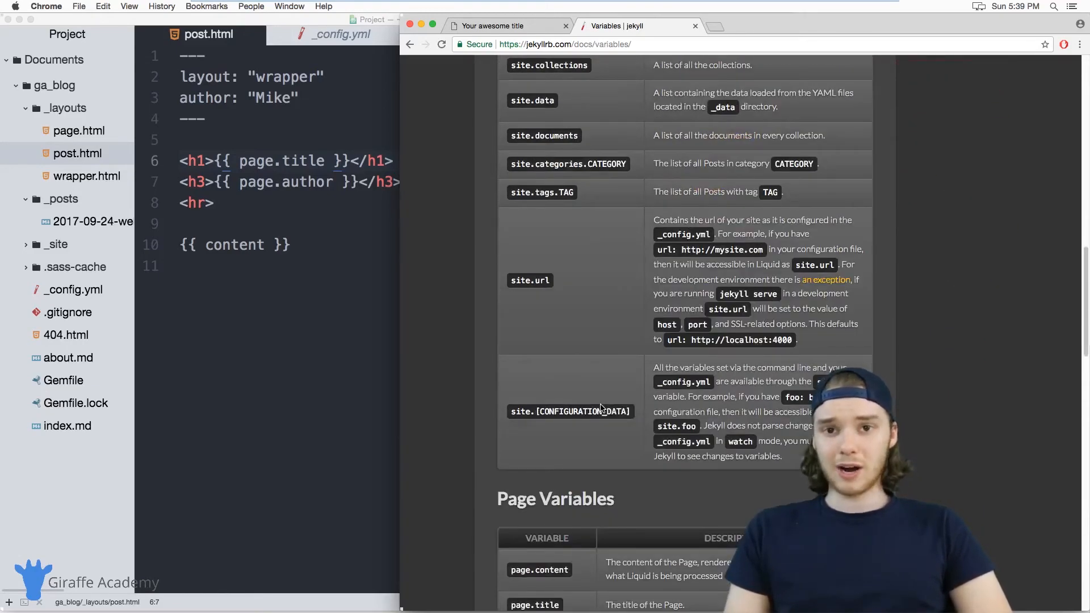
pyautogui.scroll(-3)
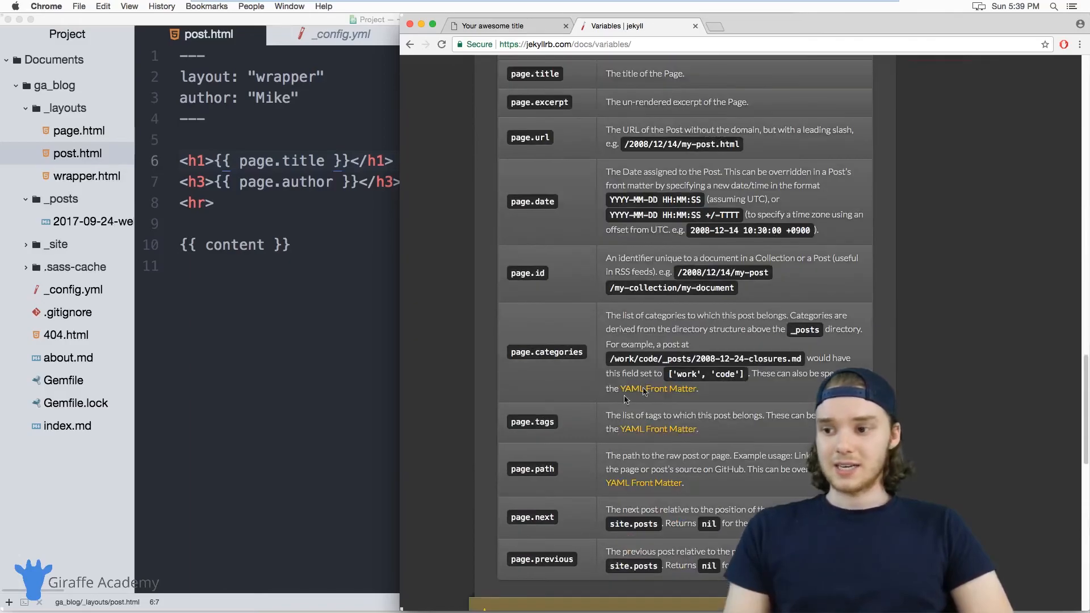
pyautogui.scroll(-3)
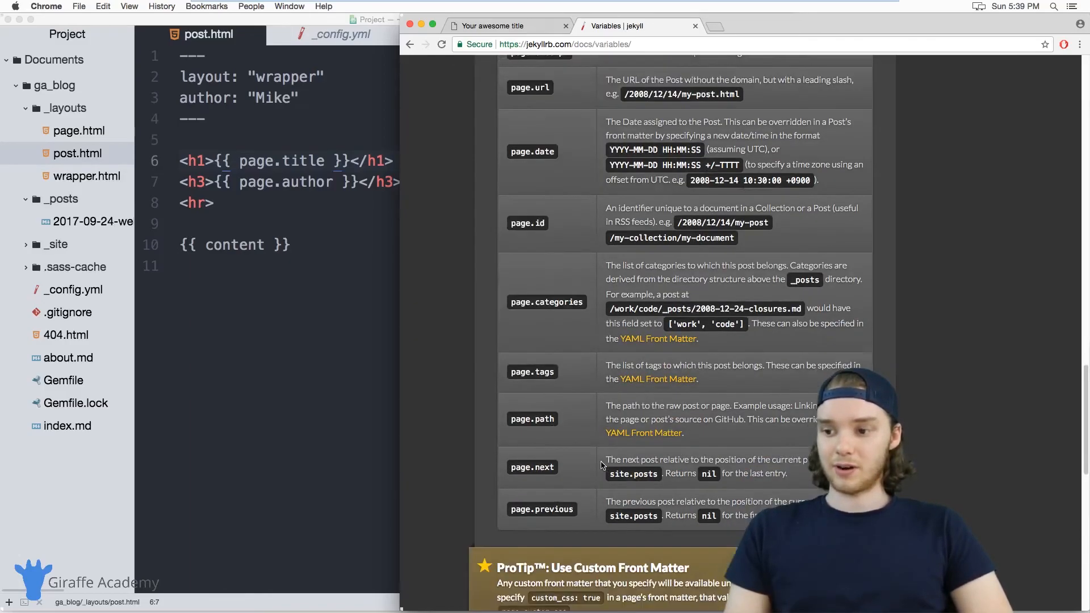
pyautogui.scroll(-3)
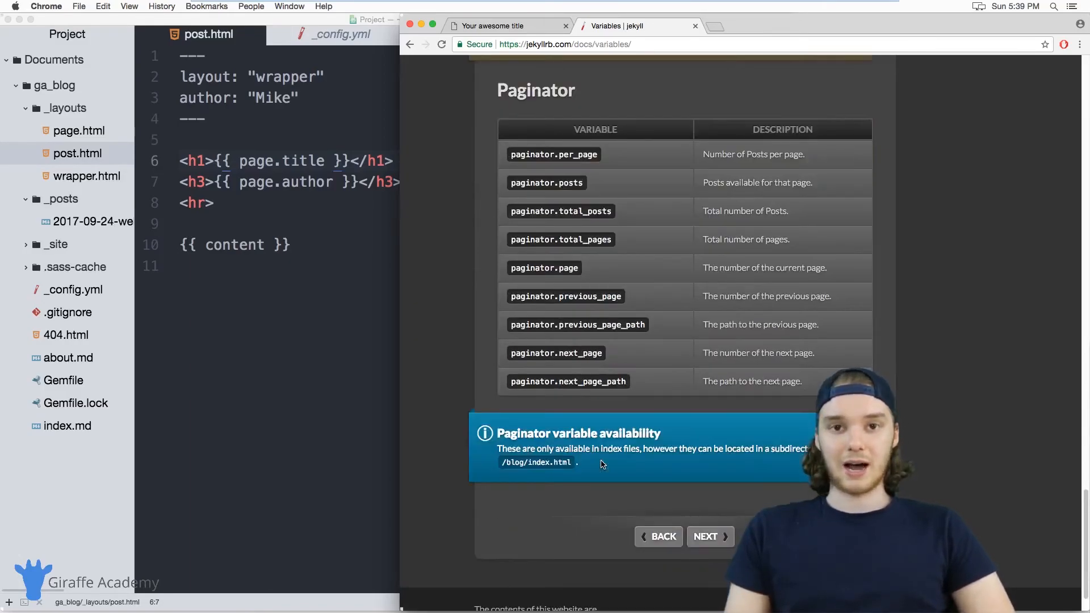